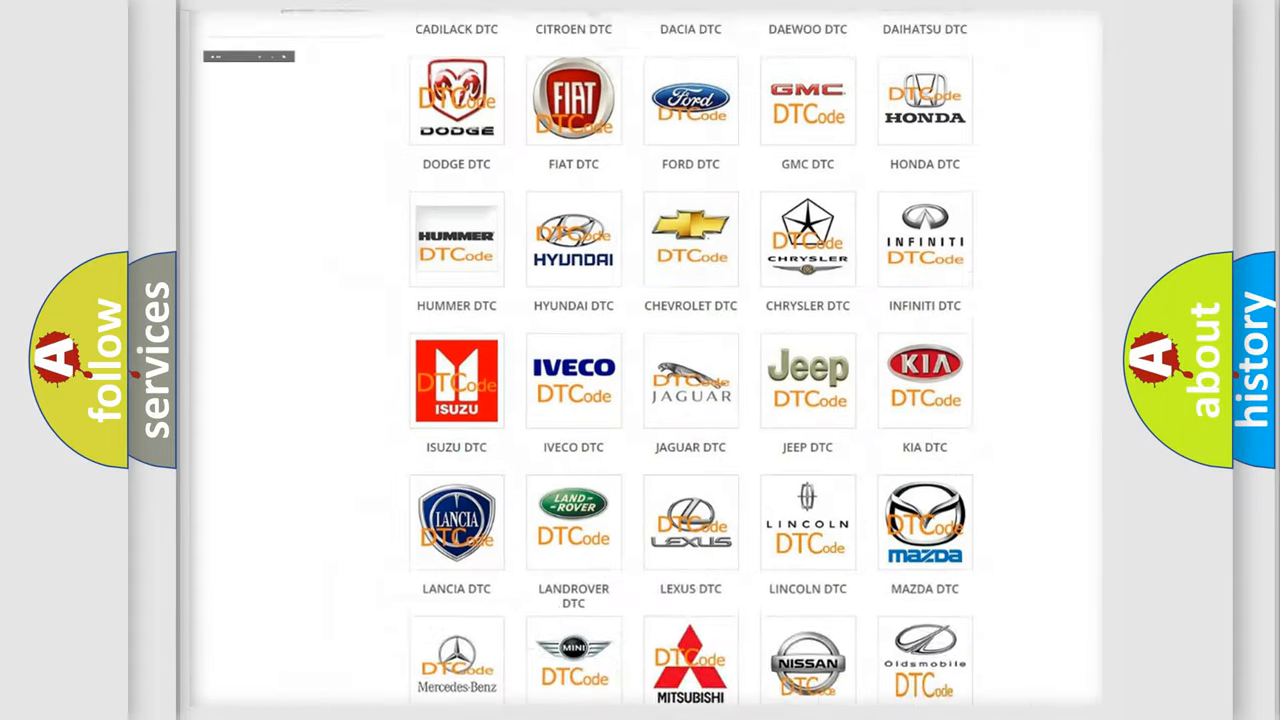
Step: Open the Jeep DTC tile and review its SRS airbag diagnostic code subcategories, returning to the top
{"action": "scroll", "scroll_direction": "up", "scroll_amount": 3}
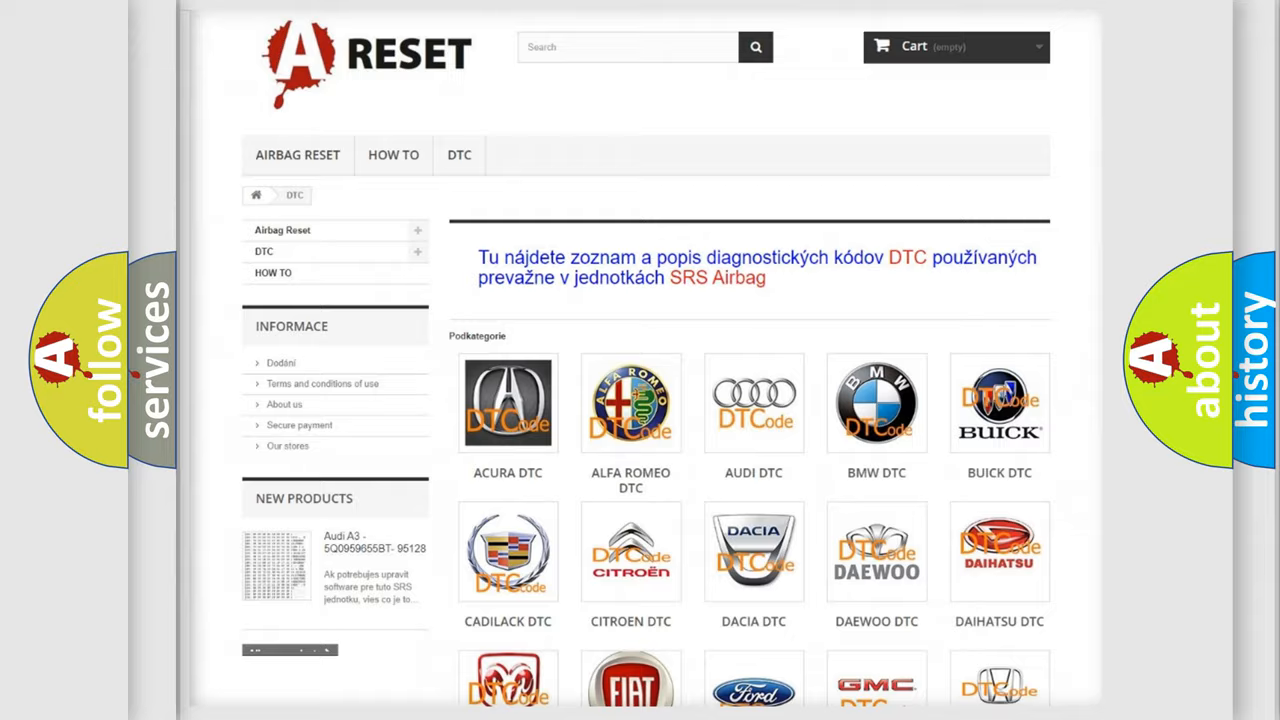
{"action": "scroll", "scroll_direction": "down", "scroll_amount": 3}
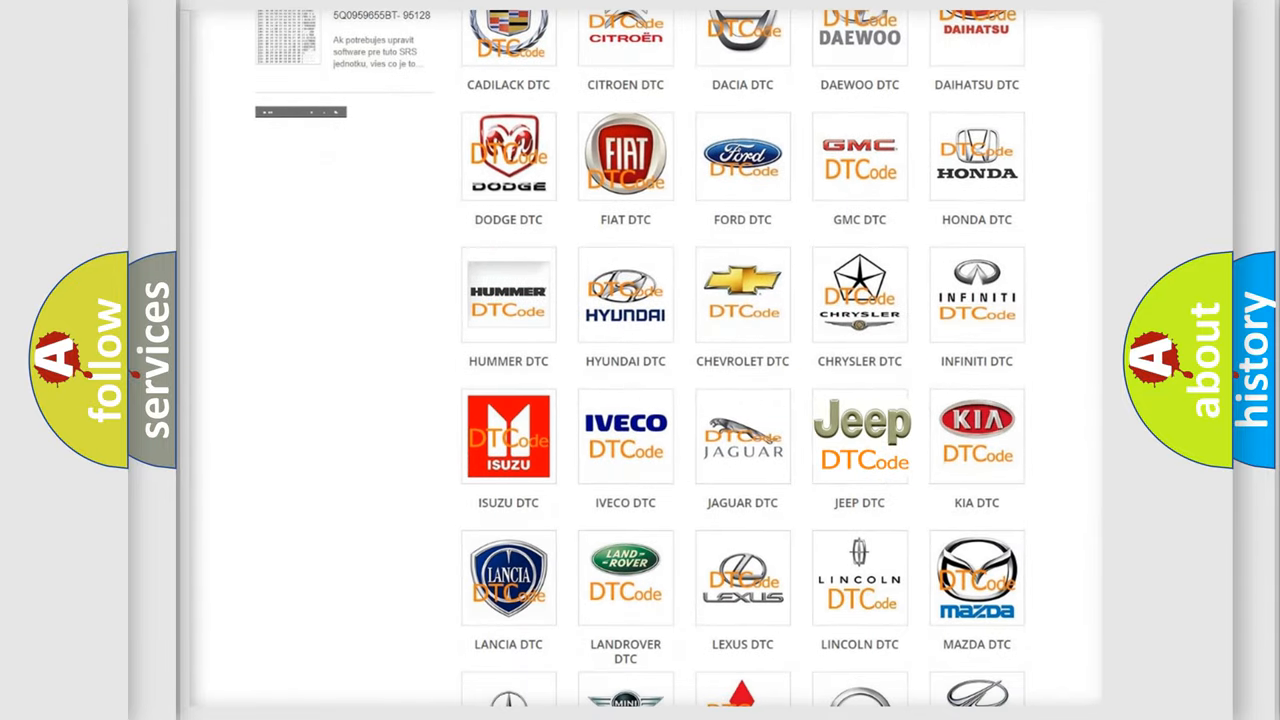
{"action": "left_click", "coordinate": [860, 436]}
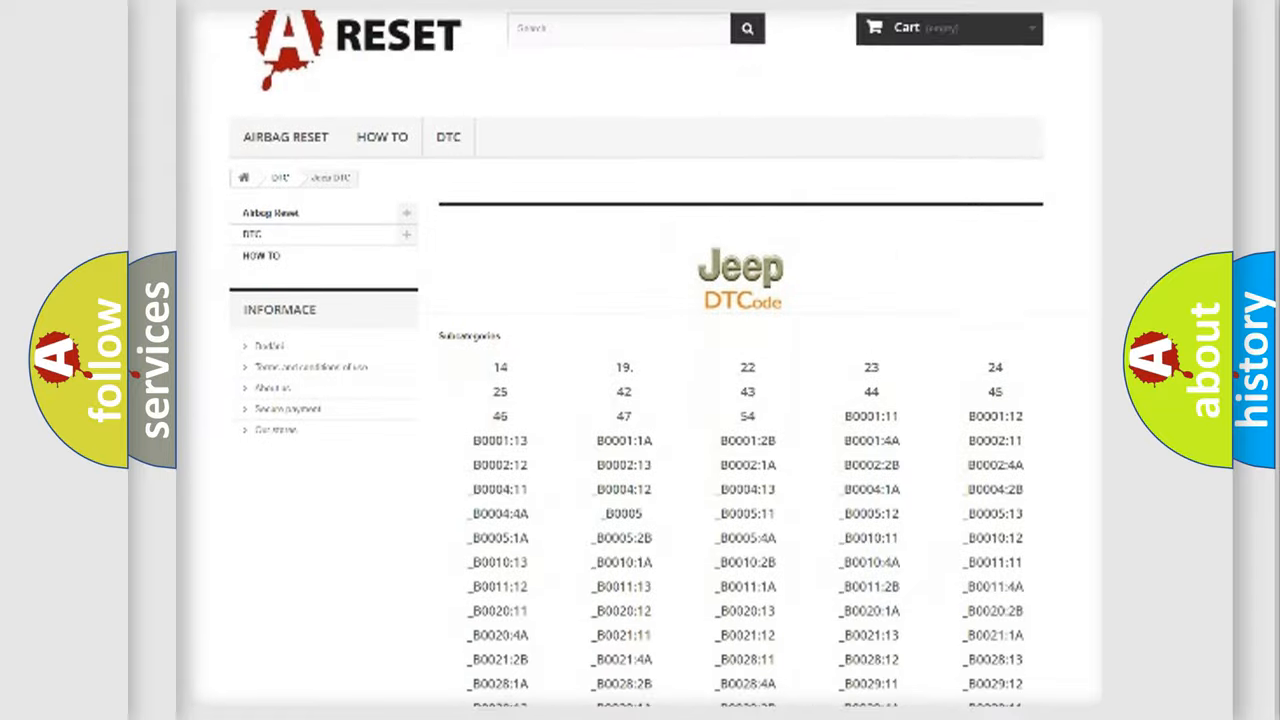
{"action": "scroll", "scroll_direction": "down", "scroll_amount": 3}
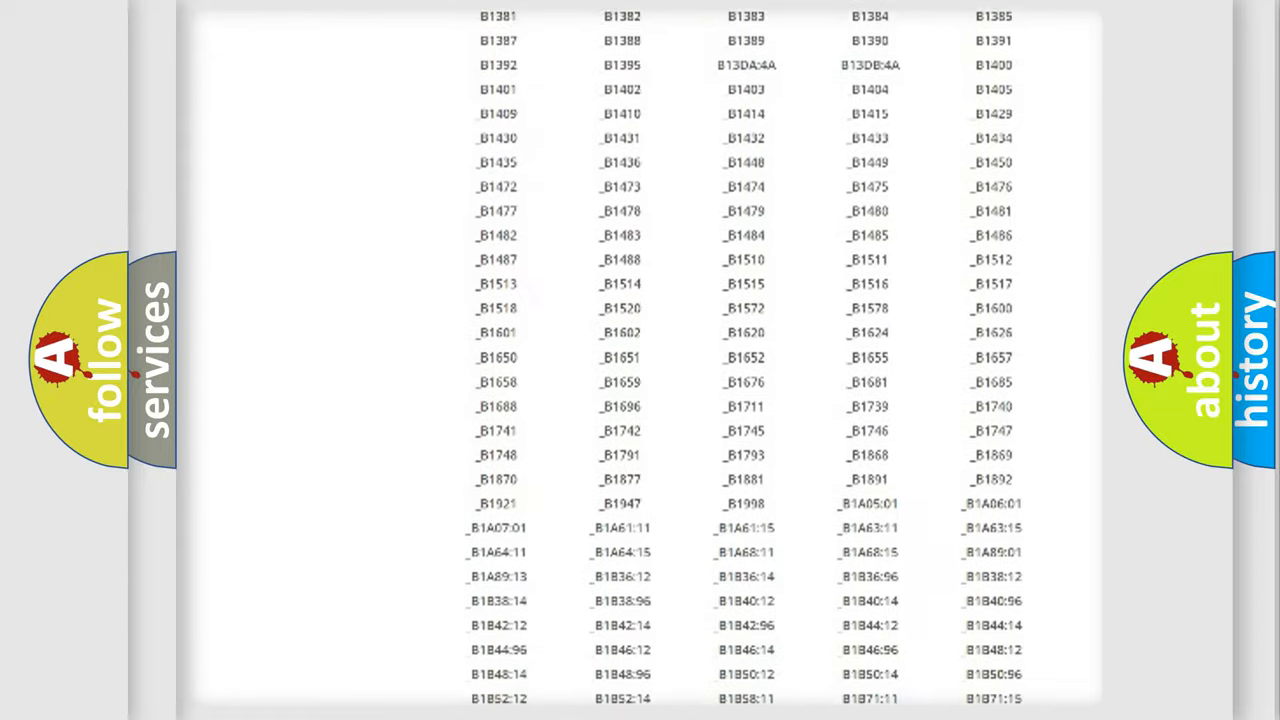
{"action": "scroll", "scroll_direction": "up", "scroll_amount": 3}
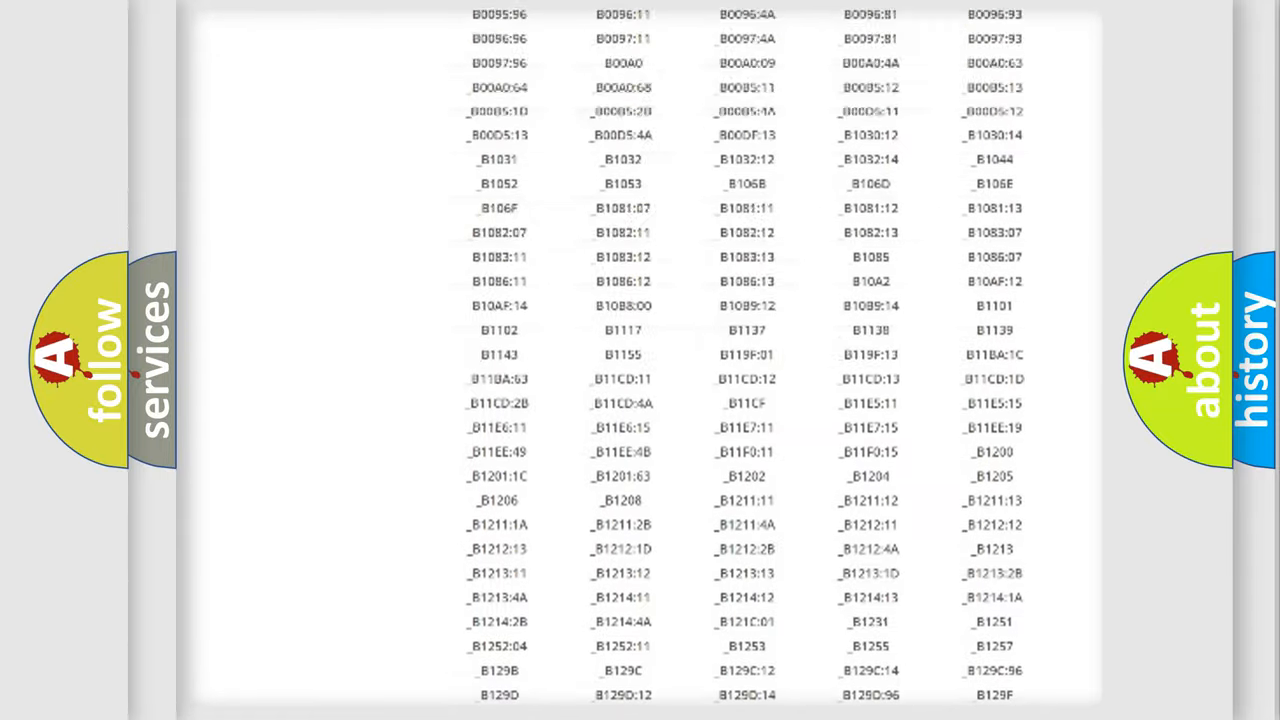
{"action": "scroll", "scroll_direction": "up", "scroll_amount": 3}
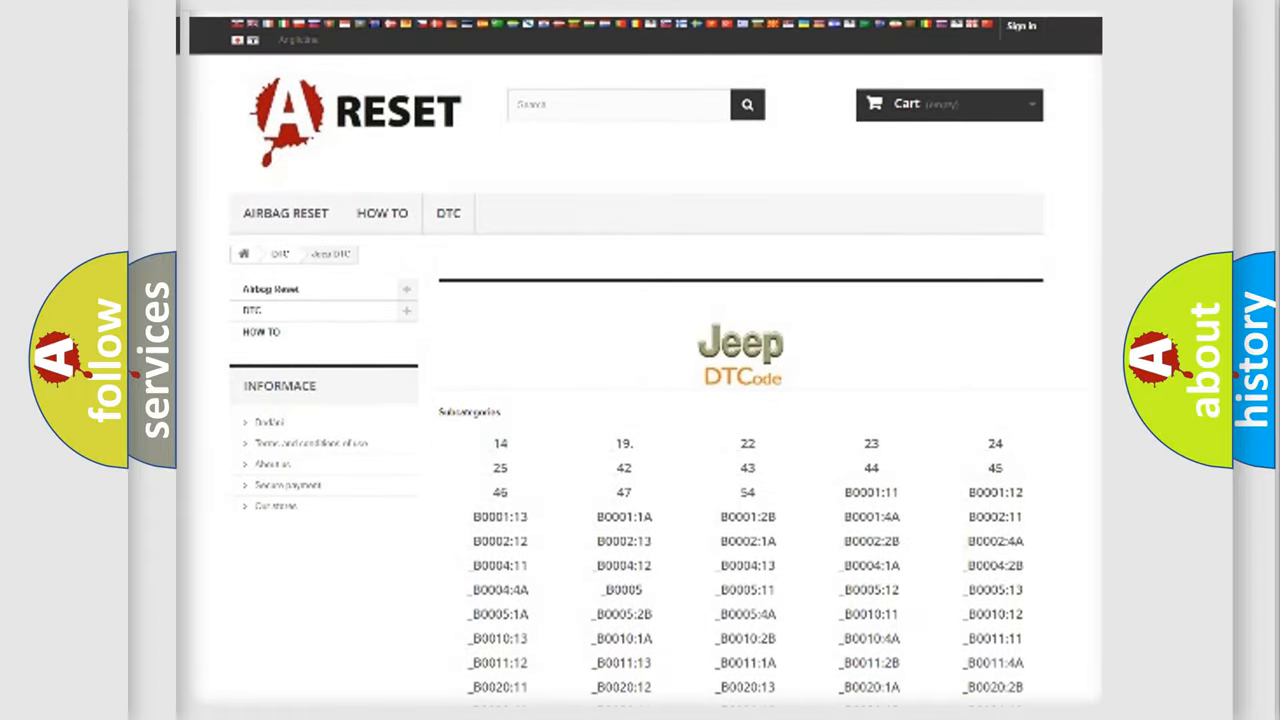